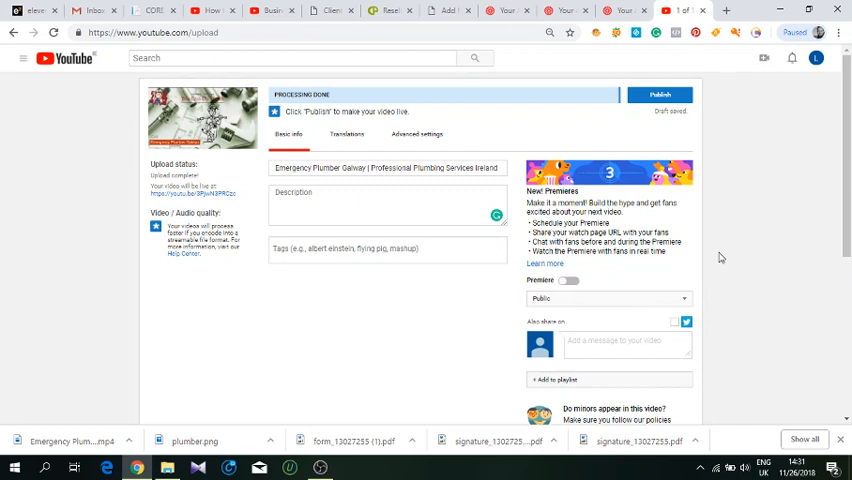
{"action": "mouse_move", "coordinate": [720, 300]}
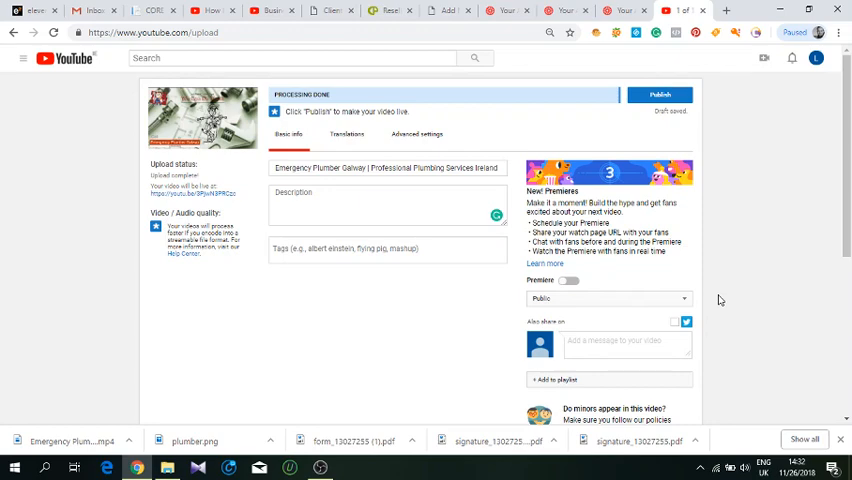
{"action": "mouse_move", "coordinate": [613, 336]}
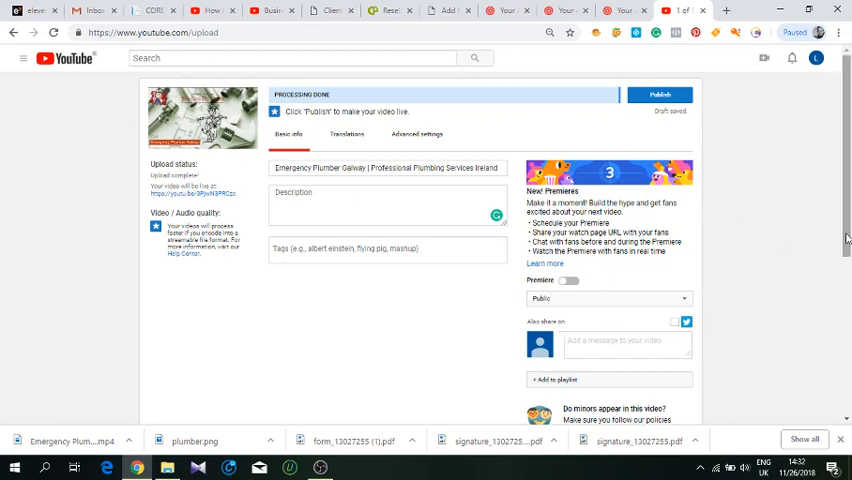
{"action": "mouse_move", "coordinate": [783, 237]}
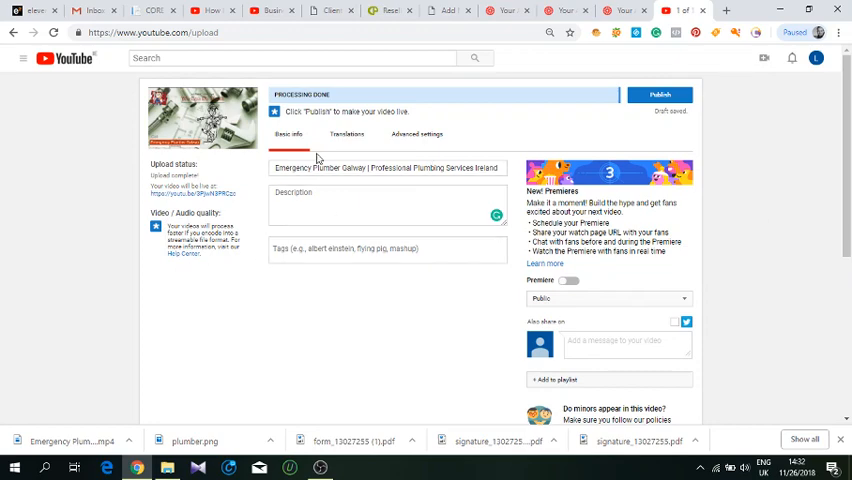
{"action": "mouse_move", "coordinate": [254, 191]}
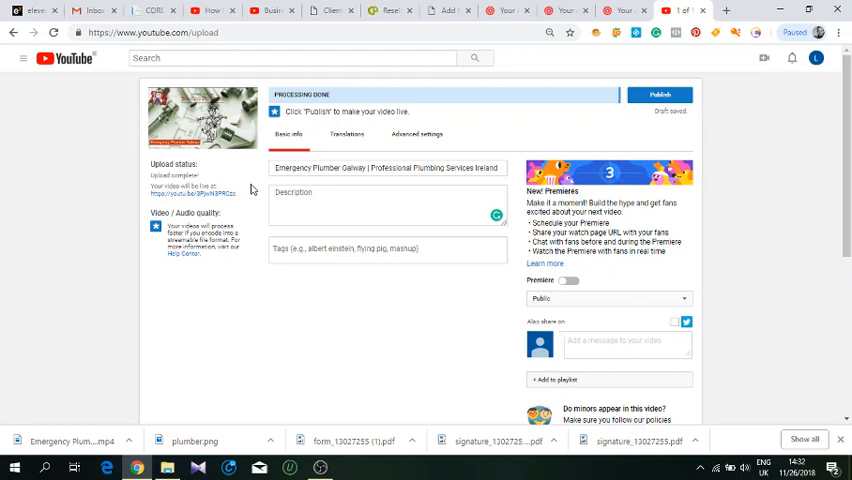
{"action": "mouse_move", "coordinate": [592, 120]}
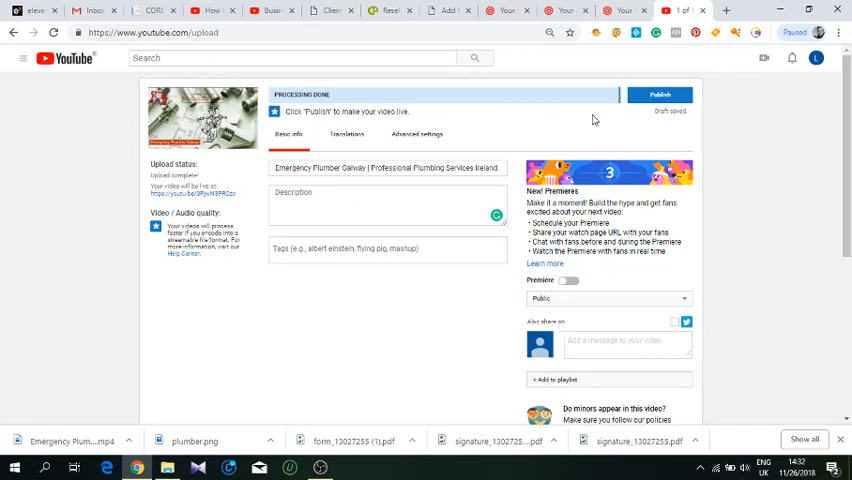
{"action": "mouse_move", "coordinate": [750, 108]}
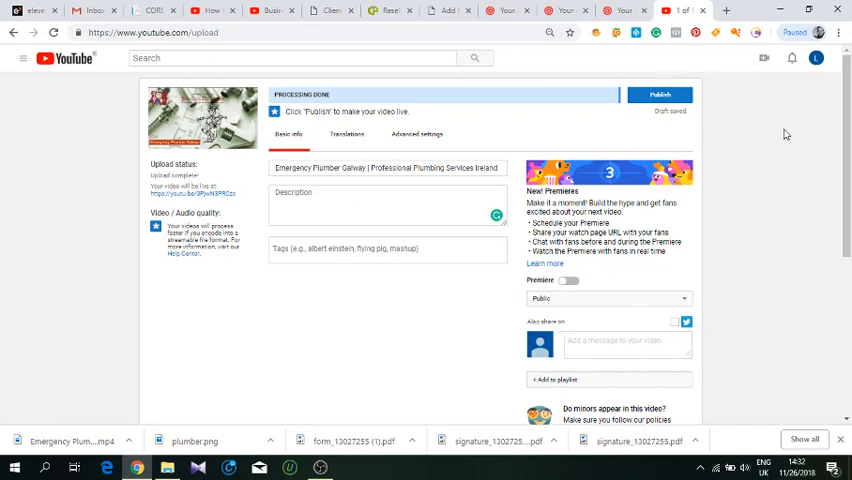
{"action": "mouse_move", "coordinate": [757, 118]}
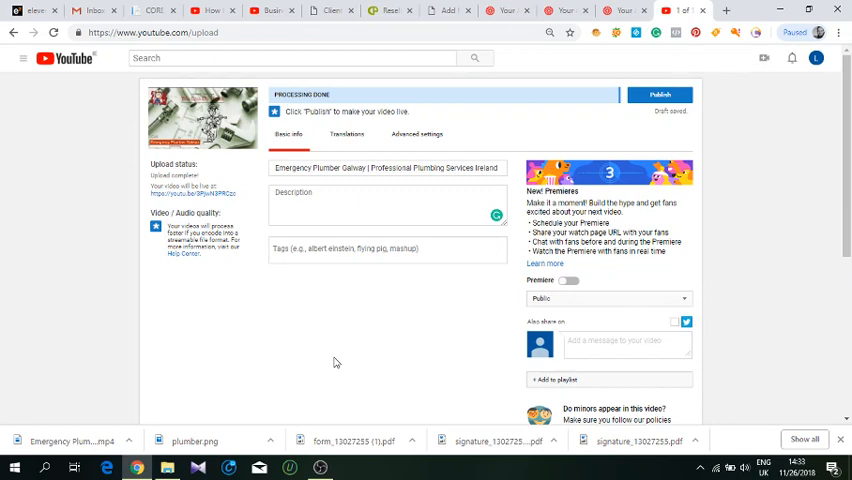
{"action": "mouse_move", "coordinate": [328, 363]}
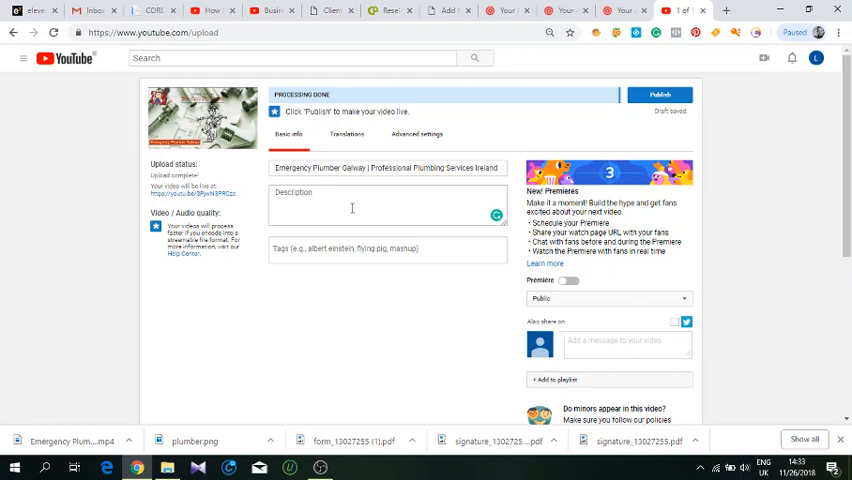
{"action": "mouse_move", "coordinate": [265, 404]}
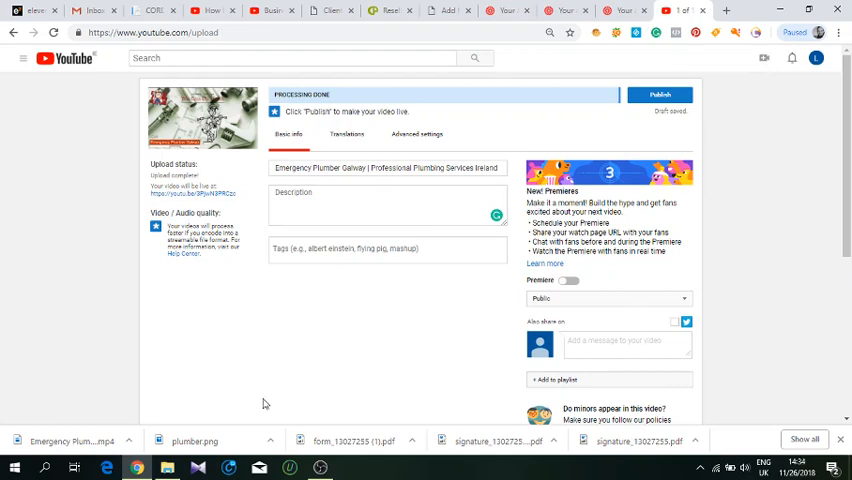
{"action": "mouse_move", "coordinate": [168, 467]}
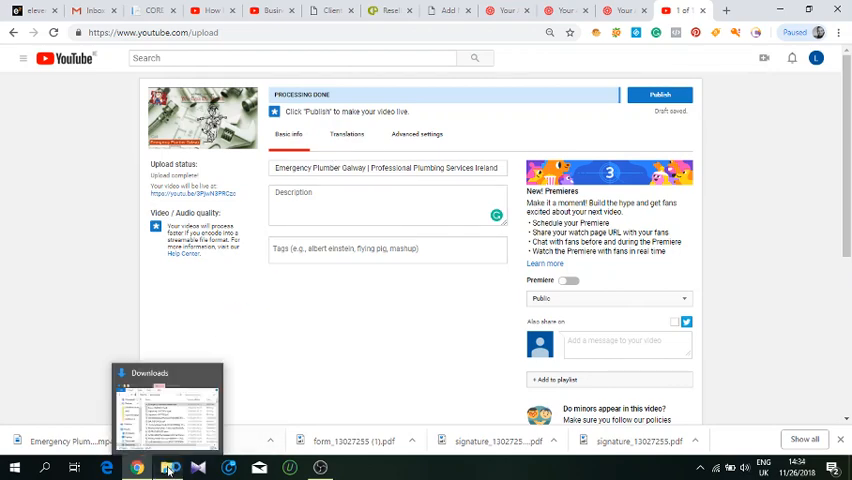
- Briefly check the Downloads folder, then switch to the Article Builder plumbing articles page
{"action": "left_click", "coordinate": [167, 405]}
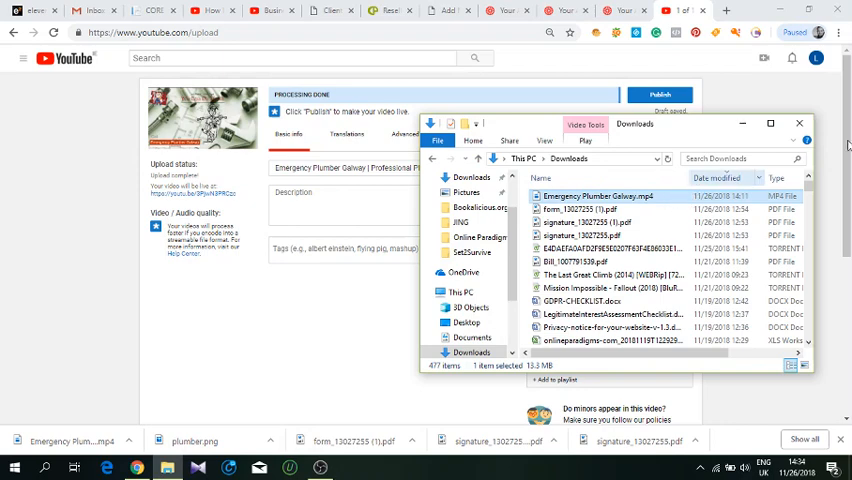
{"action": "left_click", "coordinate": [799, 123]}
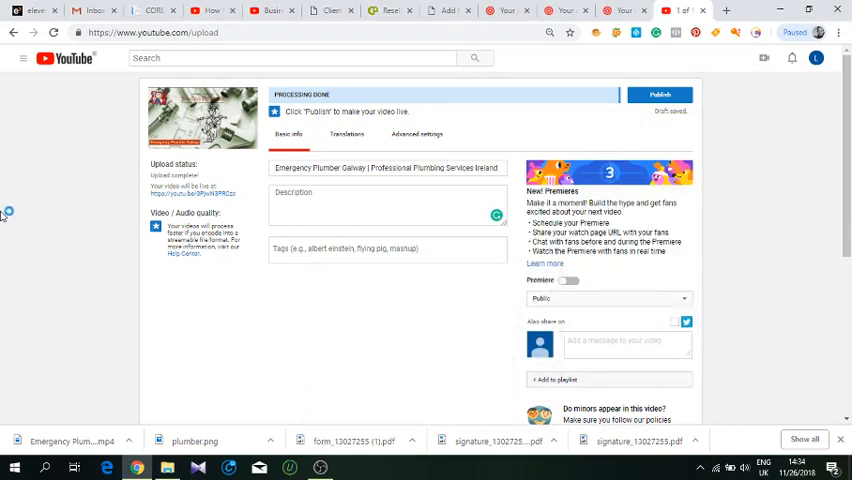
{"action": "mouse_move", "coordinate": [64, 183]}
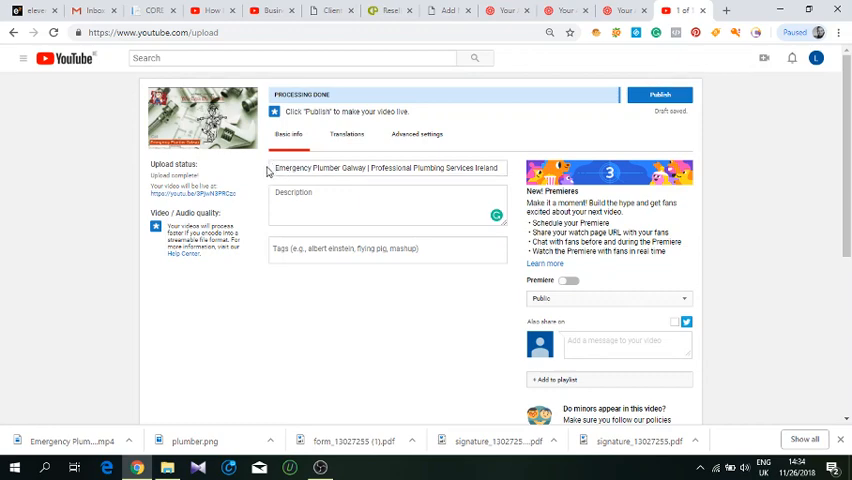
{"action": "mouse_move", "coordinate": [214, 163]}
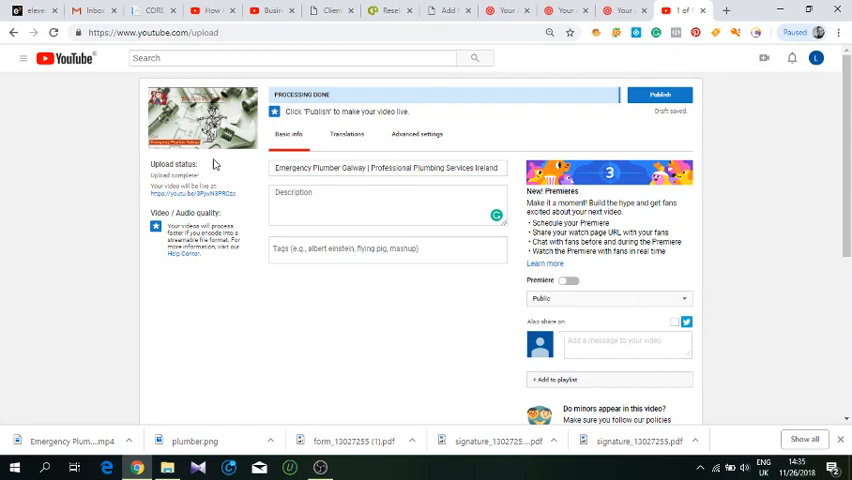
{"action": "mouse_move", "coordinate": [268, 183]}
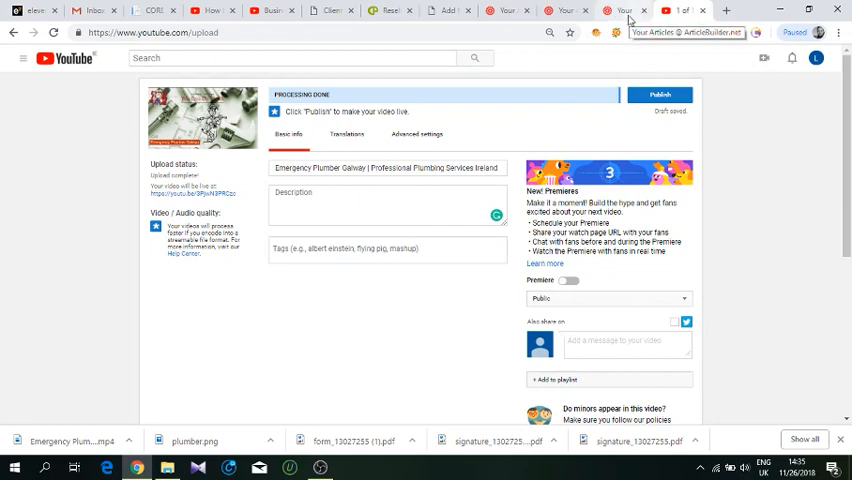
{"action": "left_click", "coordinate": [620, 10]}
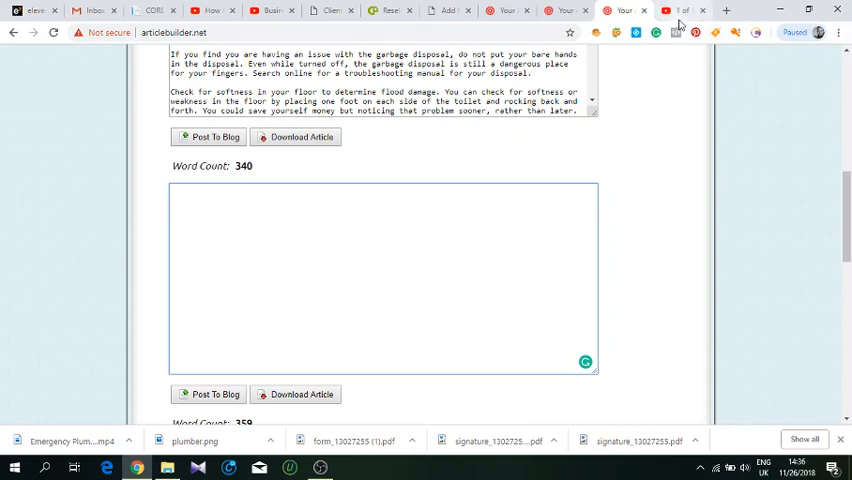
{"action": "mouse_move", "coordinate": [680, 11]}
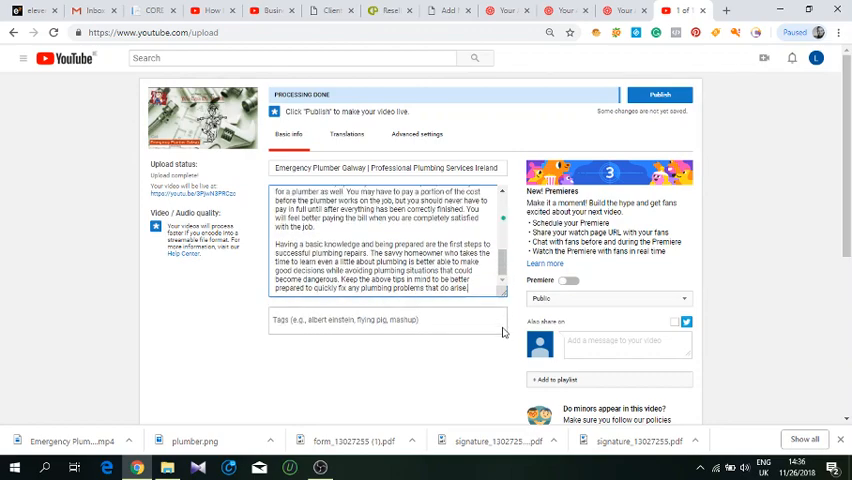
- Scroll back up through the pasted 'Try These Tips If You Have Plumbing Issues' article
{"action": "scroll", "scroll_direction": "up", "scroll_amount": 3}
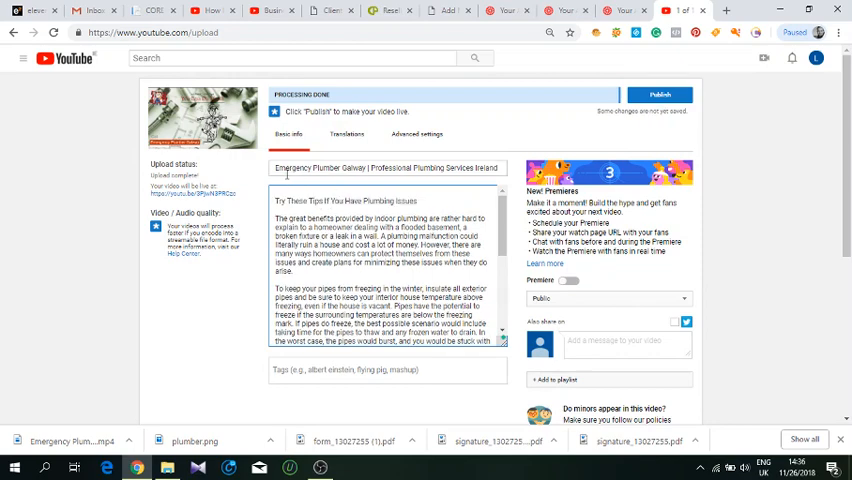
- Copy the video title and place it before the article's opening heading
{"action": "triple_click", "coordinate": [388, 167]}
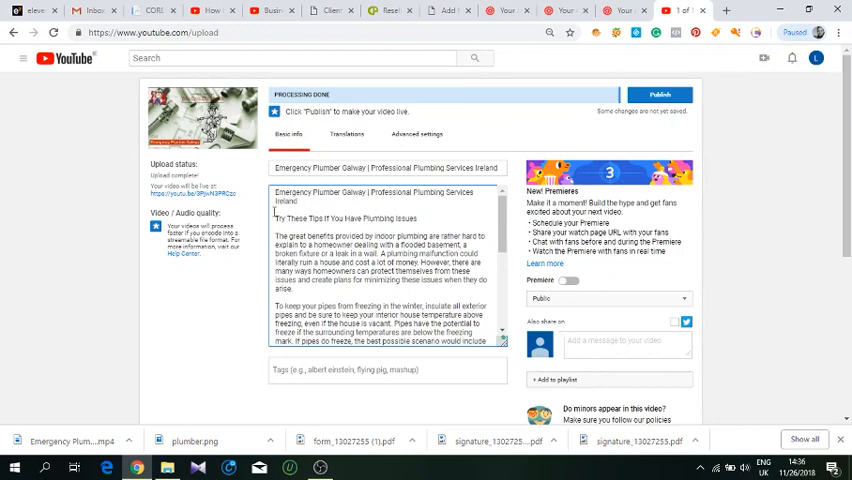
{"action": "left_click", "coordinate": [659, 94]}
{"action": "type", "text": "http://wwwirelandun"}
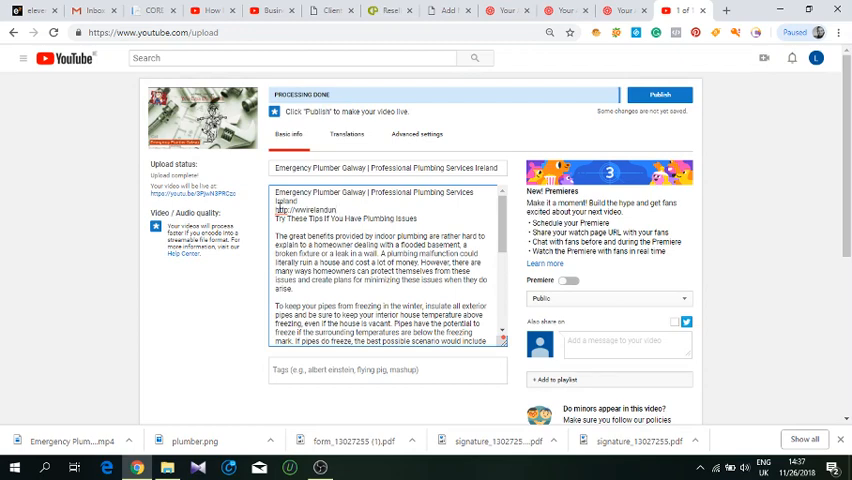
{"action": "left_click", "coordinate": [659, 94]}
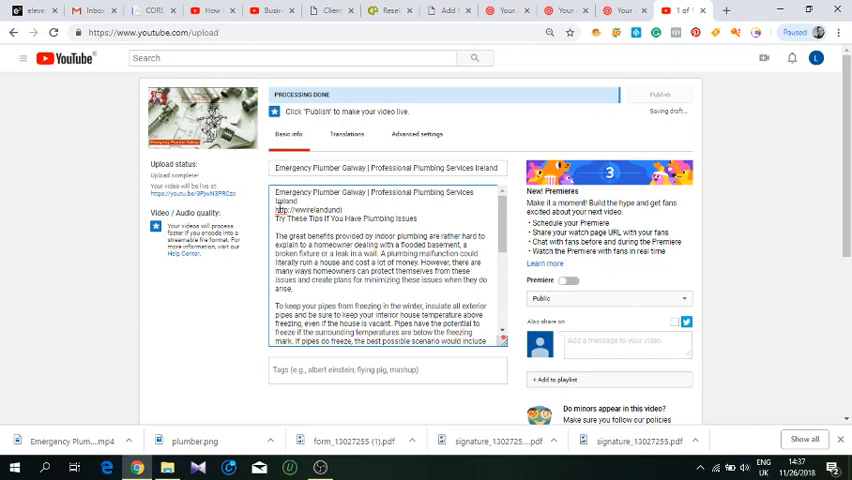
{"action": "type", "text": "discovered.com"}
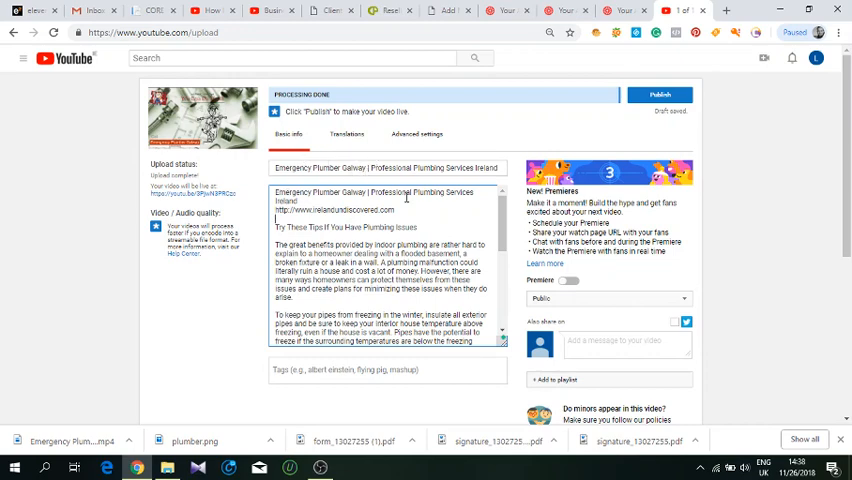
{"action": "scroll", "scroll_direction": "down", "scroll_amount": 3}
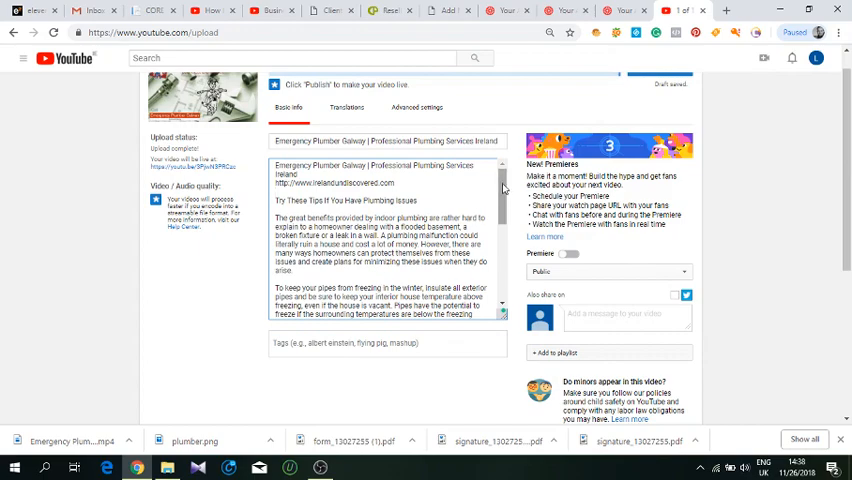
{"action": "scroll", "scroll_direction": "down", "scroll_amount": 3}
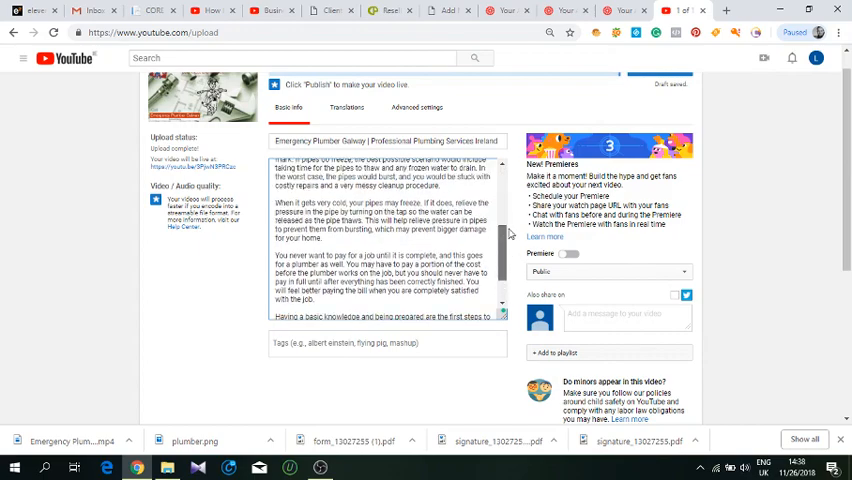
{"action": "scroll", "scroll_direction": "down", "scroll_amount": 3}
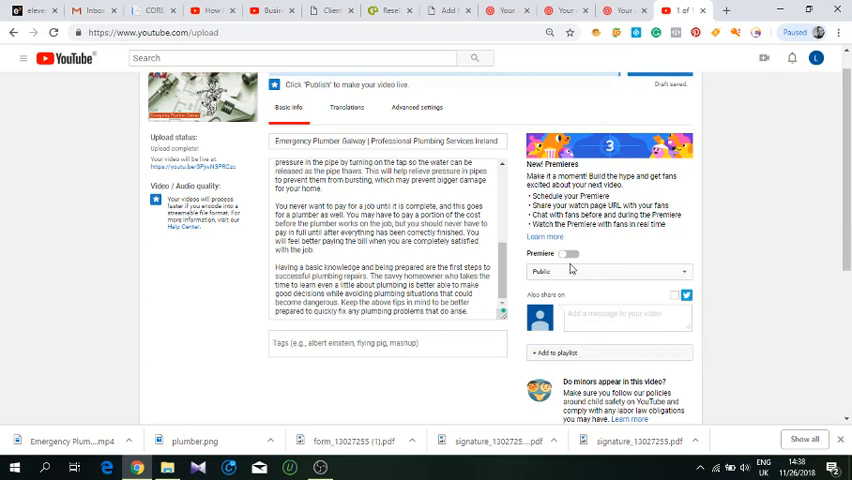
- Create two 'Emergency Plumber Galway' tags and a 'Professional Plumbing…' tag from the title
{"action": "left_click", "coordinate": [388, 343]}
{"action": "type", "text": "Emergency Plumber Gal"}
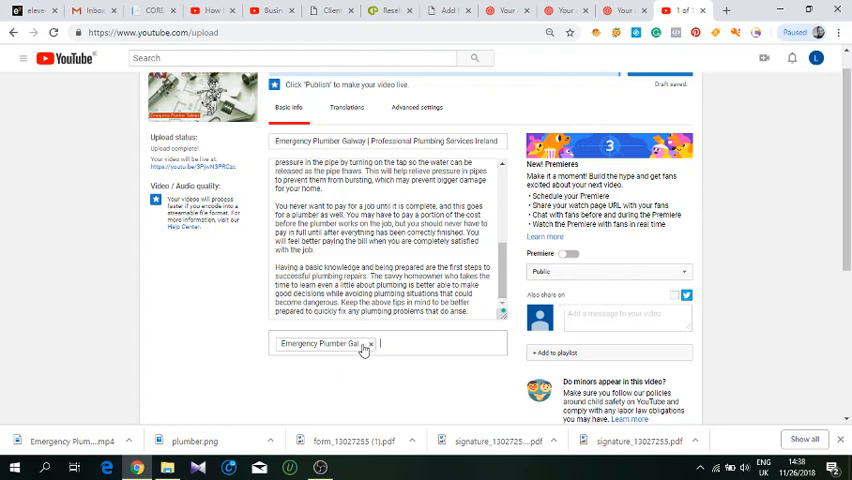
{"action": "triple_click", "coordinate": [385, 343]}
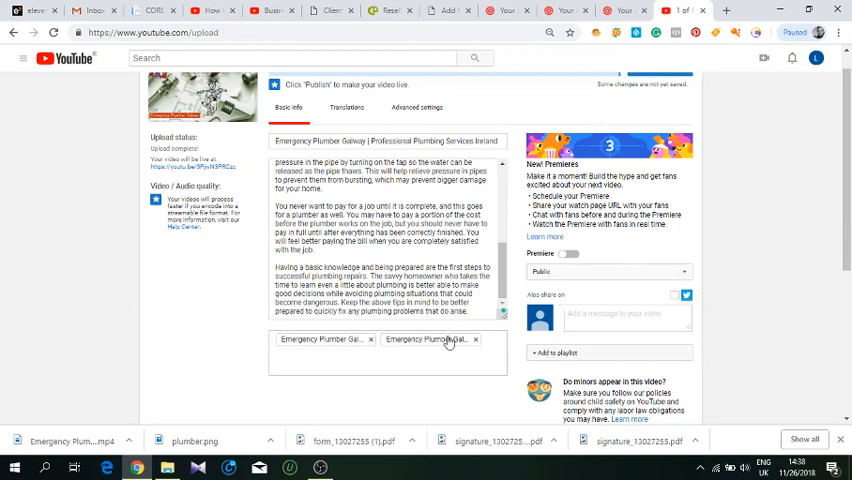
{"action": "left_click", "coordinate": [477, 340]}
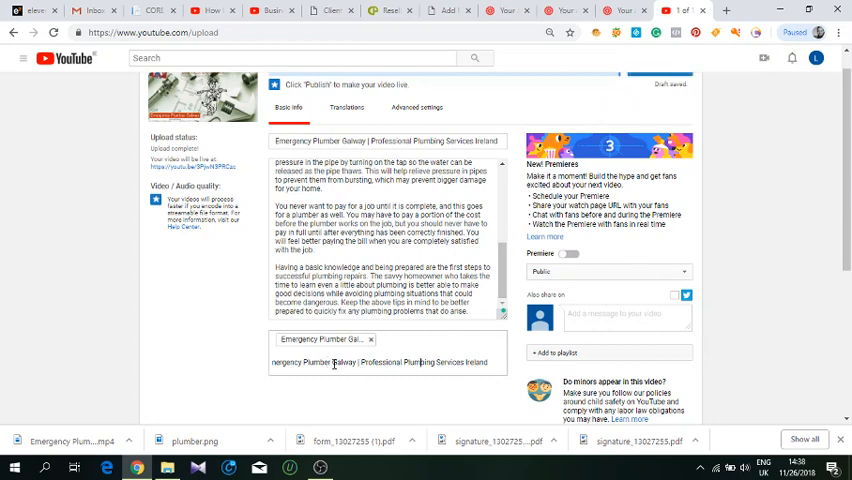
{"action": "triple_click", "coordinate": [380, 362]}
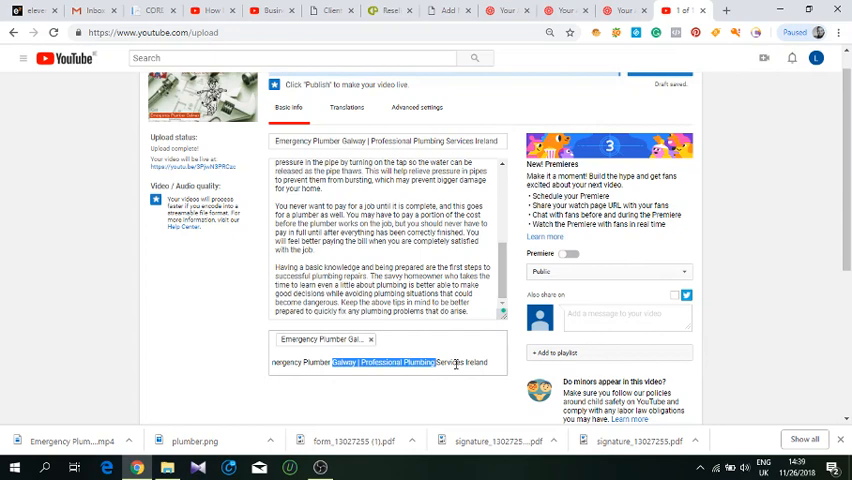
{"action": "triple_click", "coordinate": [378, 362]}
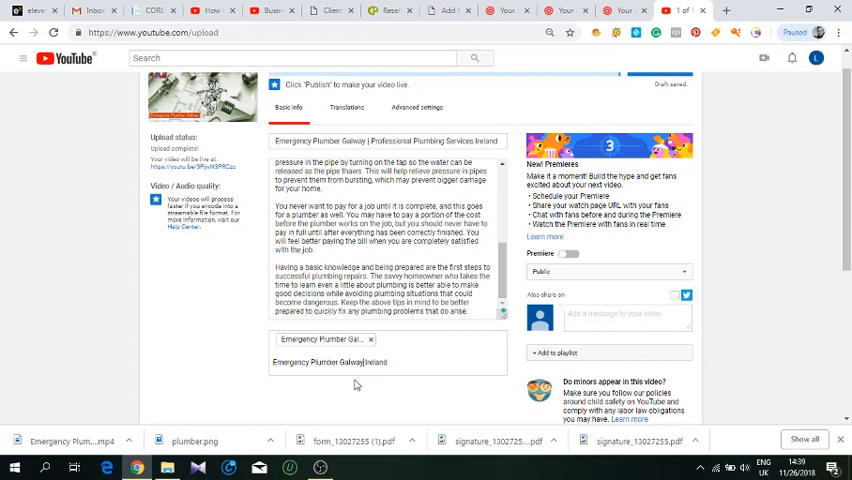
{"action": "key", "text": "Return"}
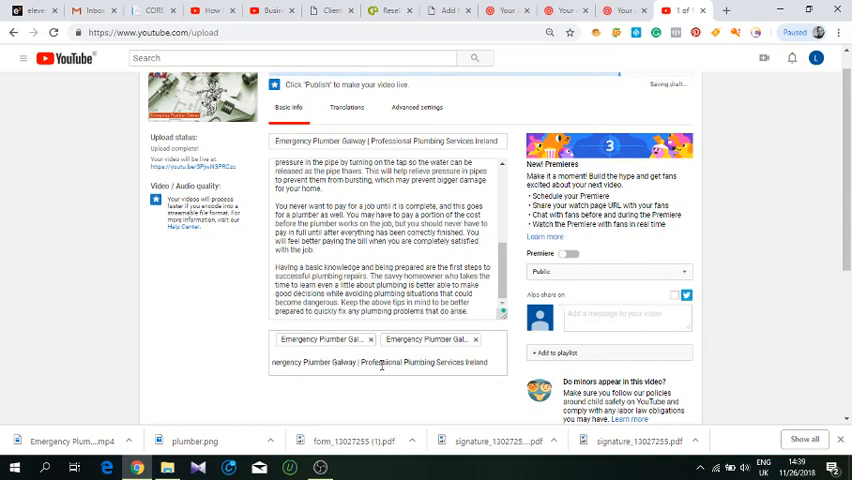
{"action": "double_click", "coordinate": [318, 362]}
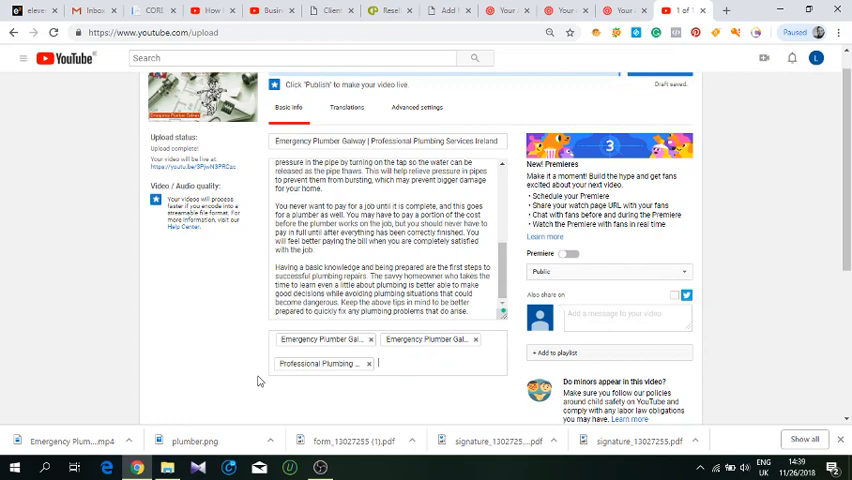
- Enter 'Galway plumber', 'ireland' and 'plumbing services' as tags, making six tags total
{"action": "type", "text": "plumber"}
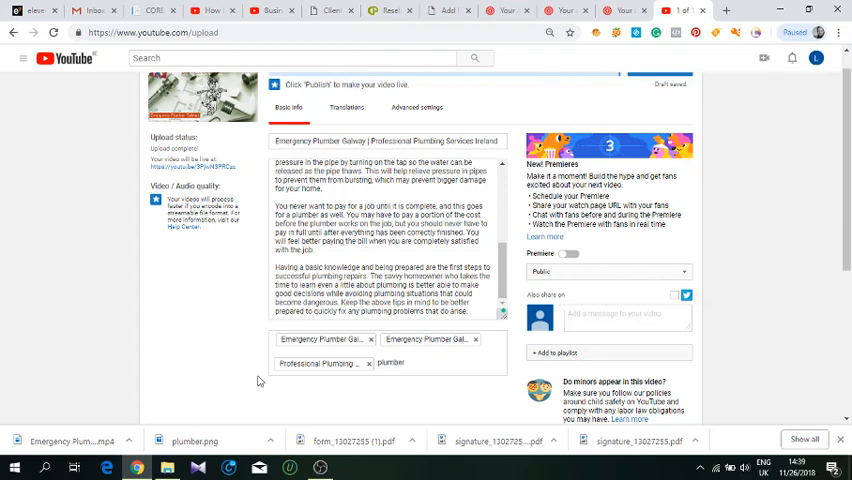
{"action": "type", "text": "Galway"}
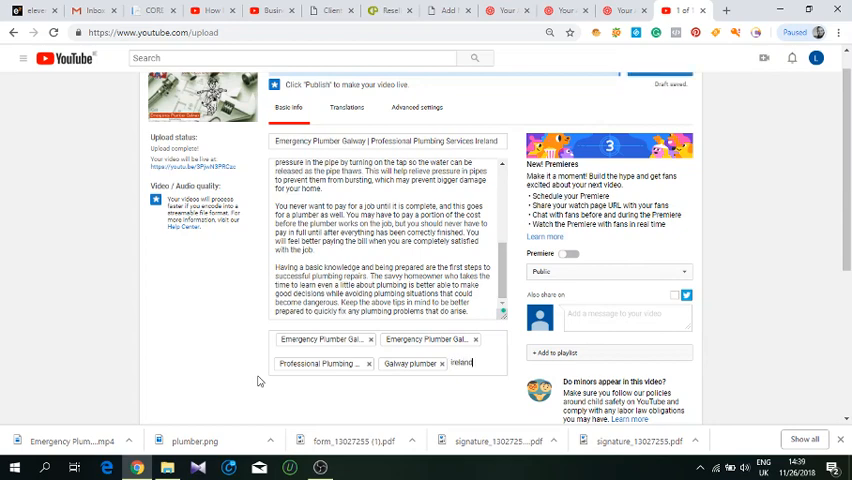
{"action": "key", "text": "Enter"}
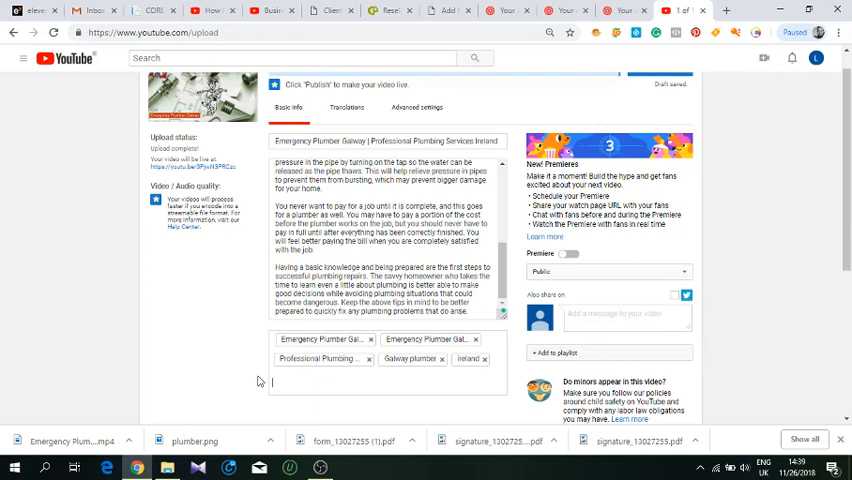
{"action": "type", "text": "plum"}
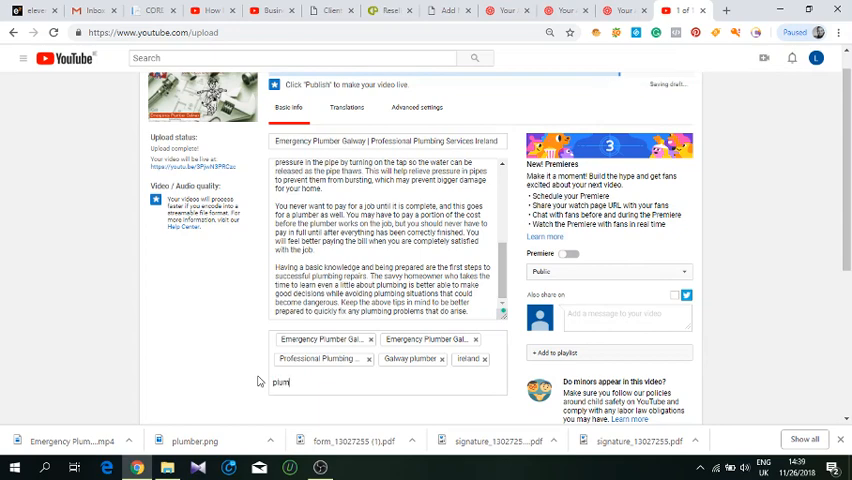
{"action": "type", "text": "bing"}
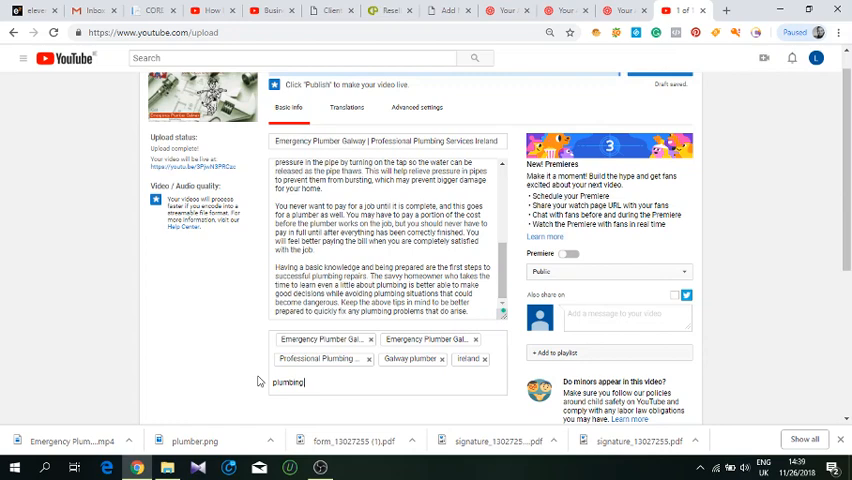
{"action": "type", "text": "service"}
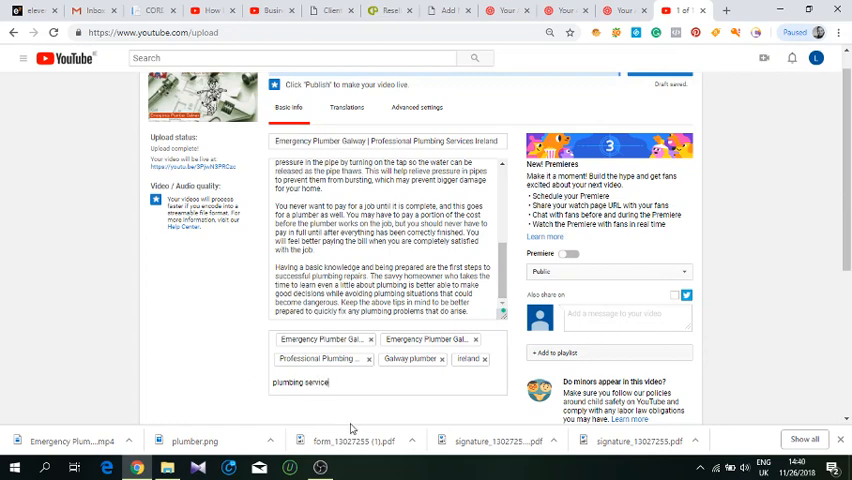
{"action": "key", "text": "Return"}
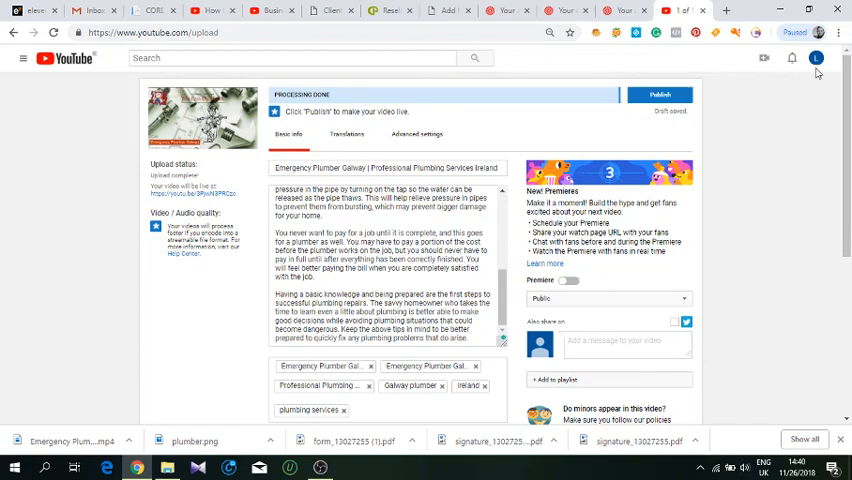
{"action": "scroll", "scroll_direction": "down", "scroll_amount": 3}
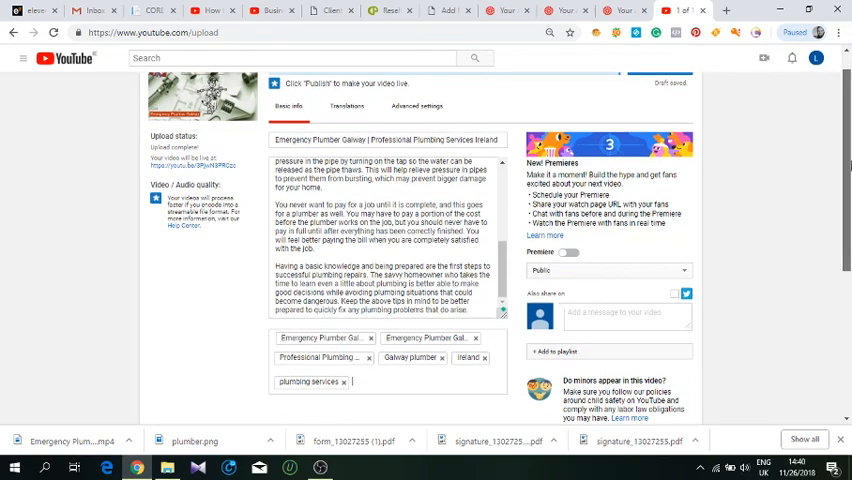
{"action": "scroll", "scroll_direction": "down", "scroll_amount": 3}
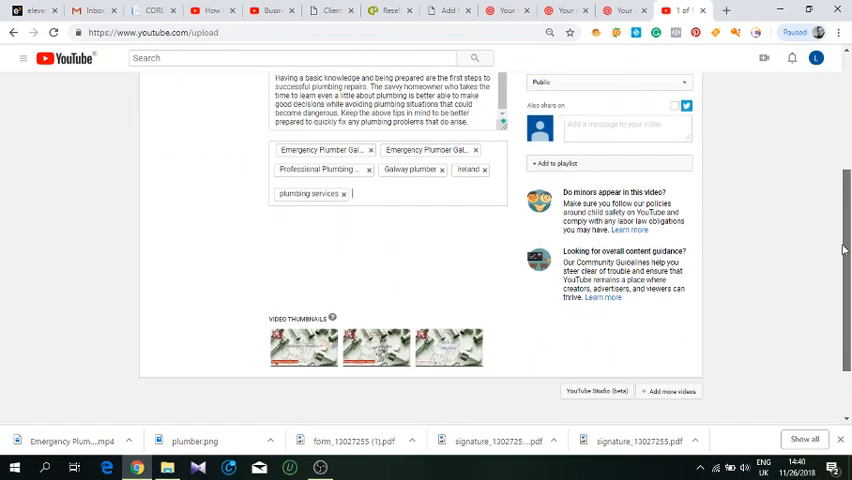
{"action": "scroll", "scroll_direction": "up", "scroll_amount": 3}
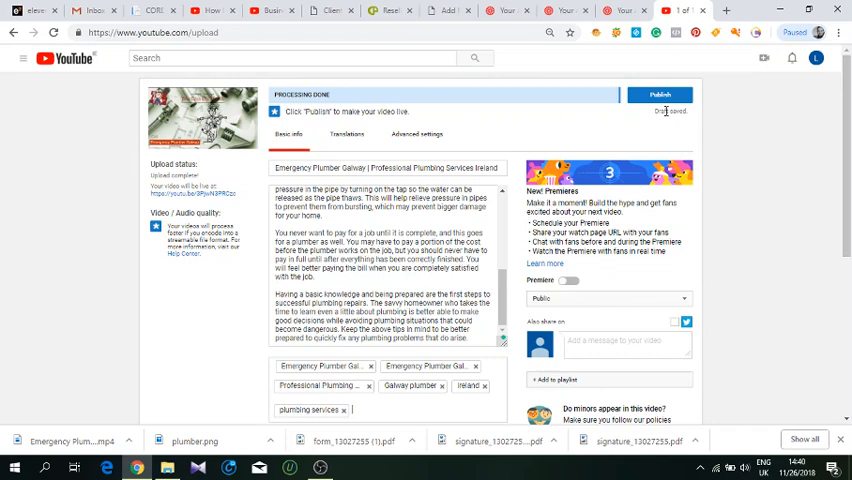
{"action": "mouse_move", "coordinate": [659, 94]}
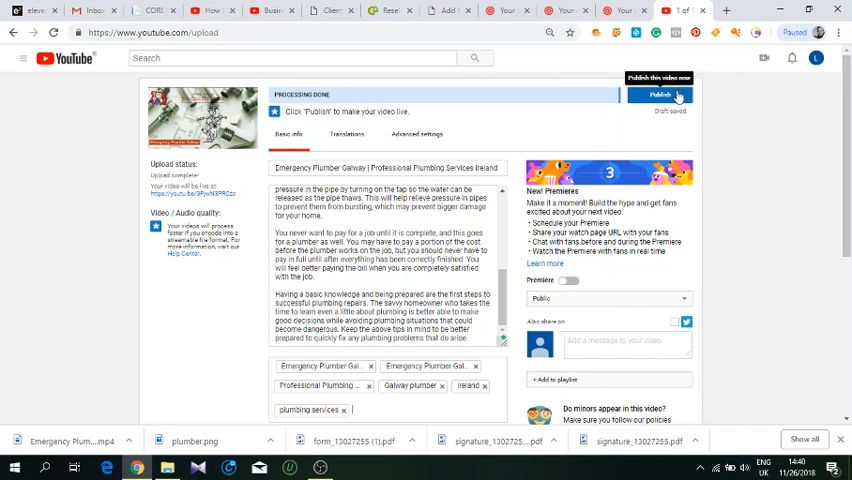
{"action": "mouse_move", "coordinate": [646, 127]}
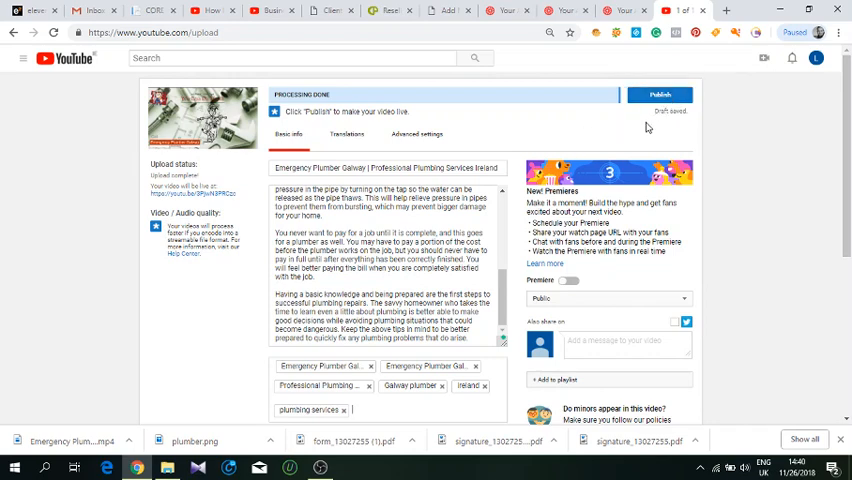